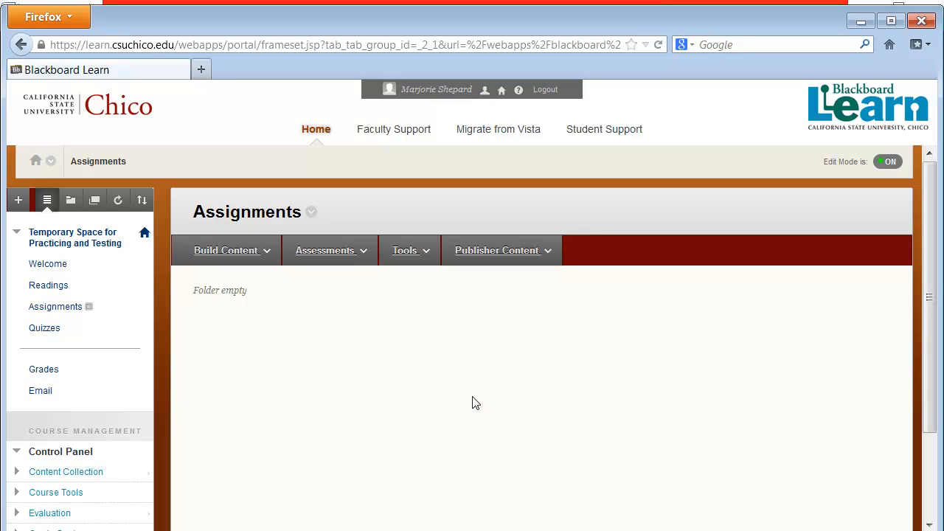
mouse_move(472, 403)
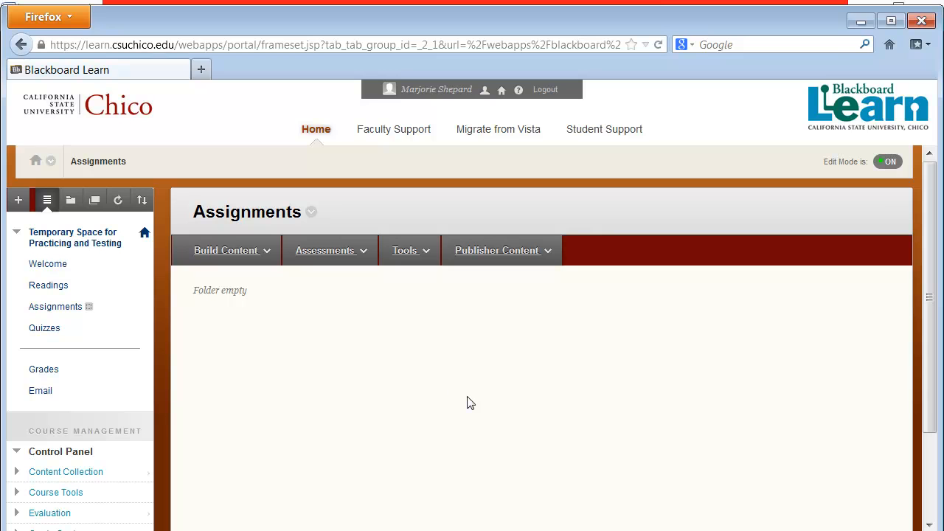
Open the Assessments menu in the empty Assignments folder to list assessment types
click(325, 250)
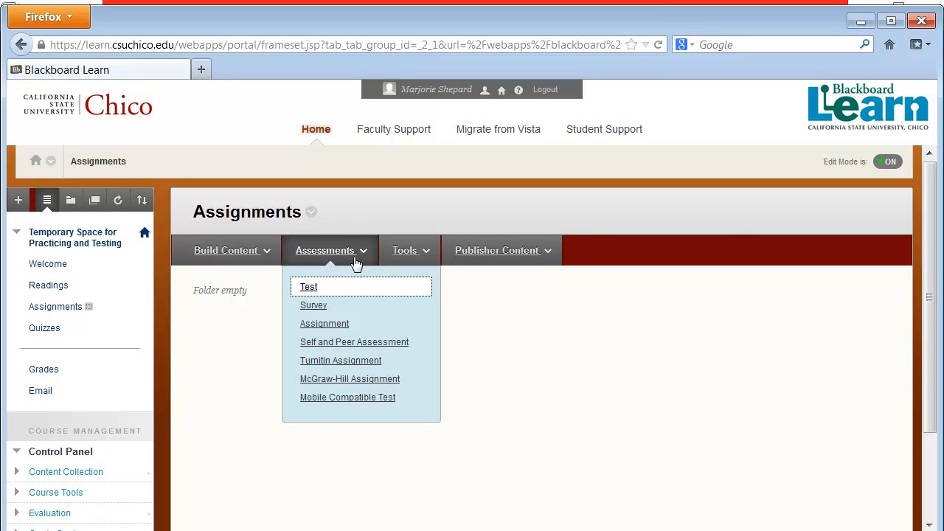
mouse_move(341, 360)
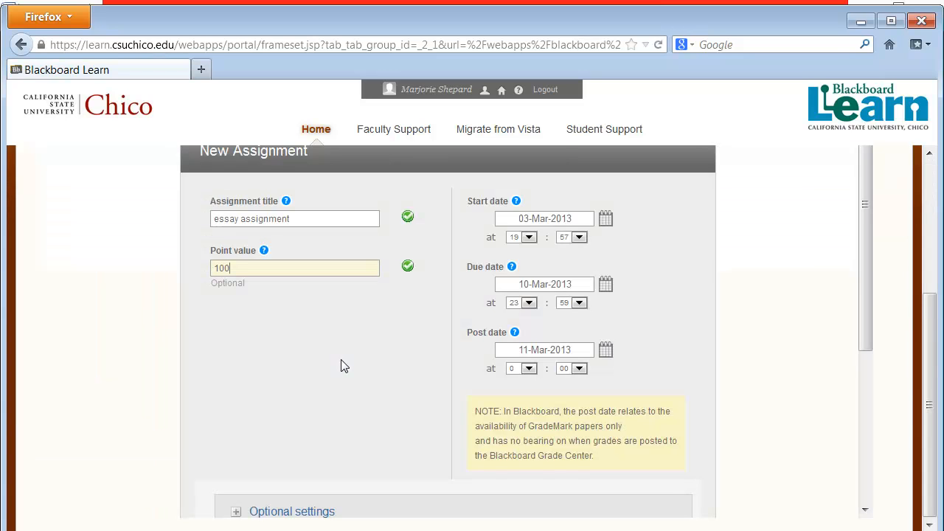
mouse_move(347, 334)
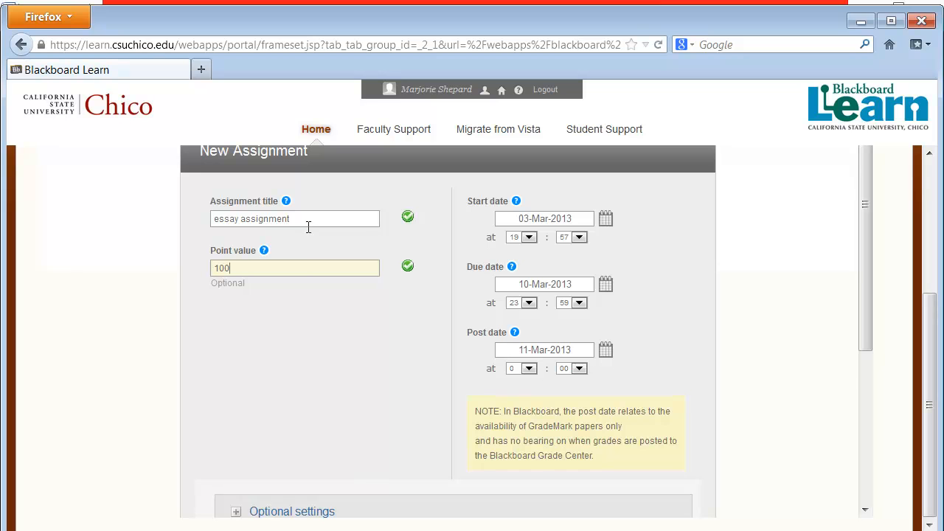
mouse_move(295, 271)
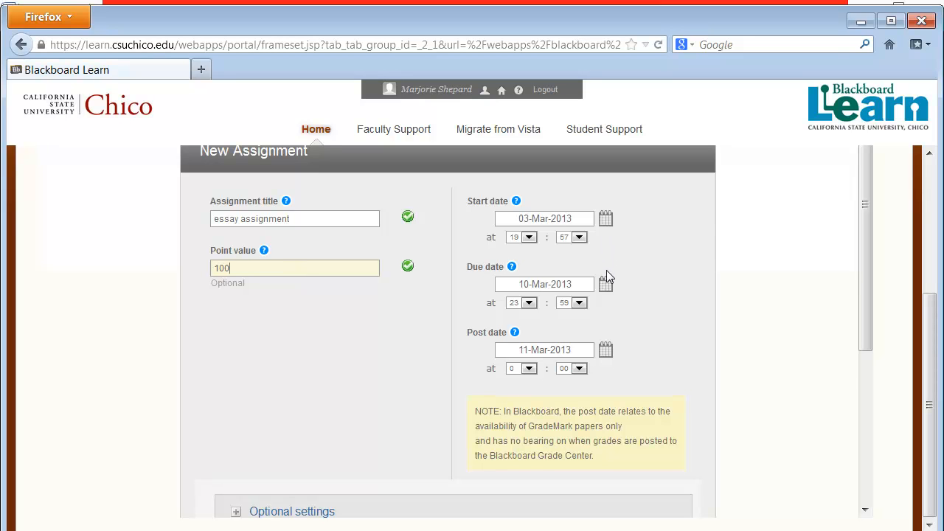
mouse_move(598, 346)
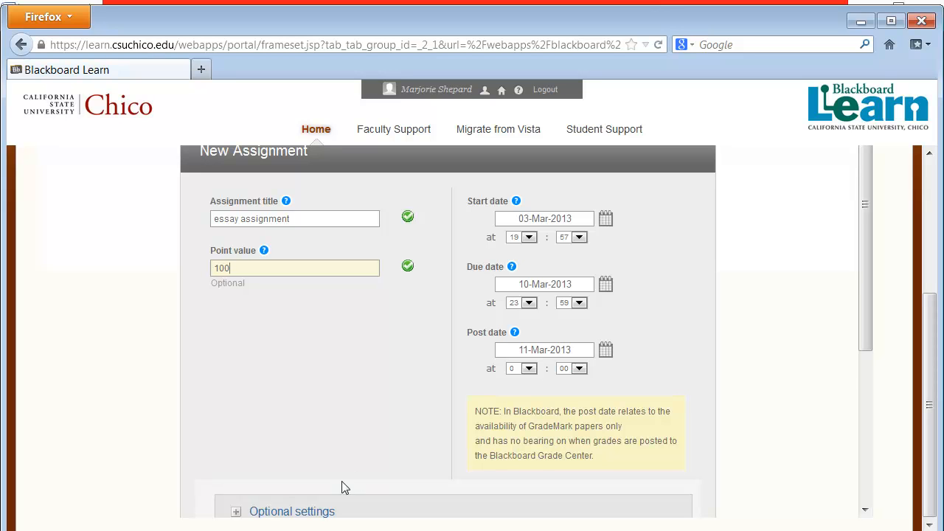
Expand Optional settings and set 'Allow submissions after the due date?' to Yes
click(291, 511)
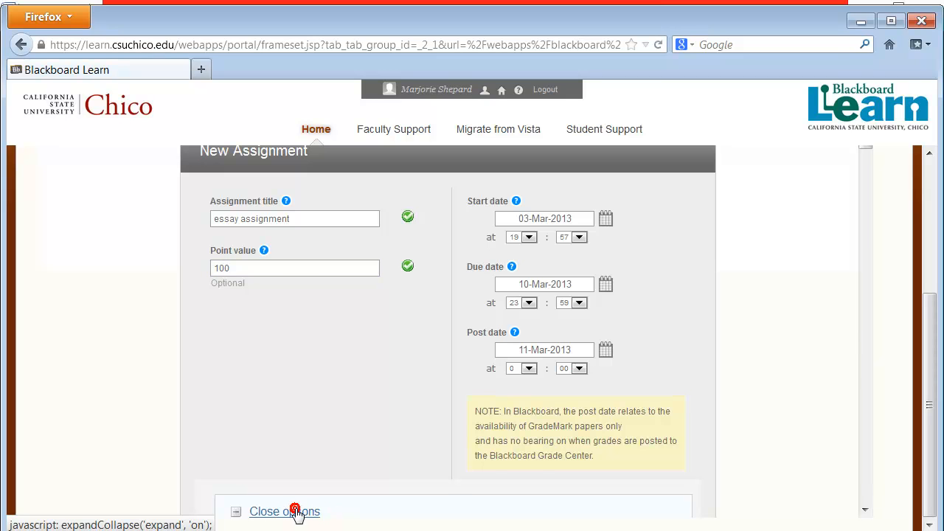
click(284, 512)
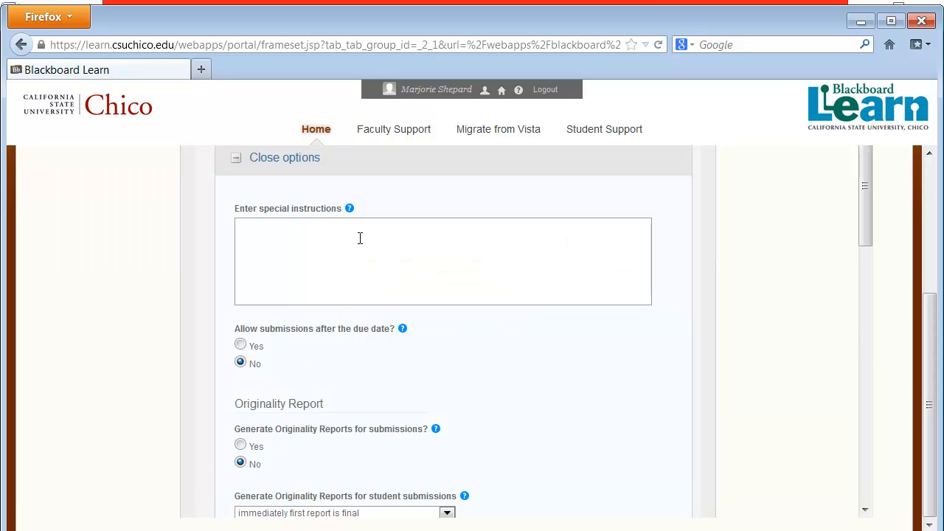
mouse_move(350, 208)
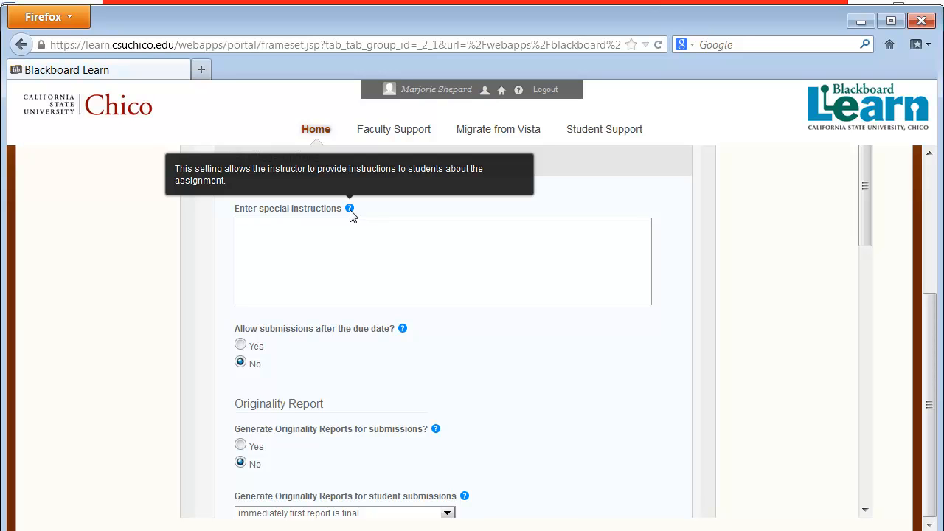
mouse_move(321, 292)
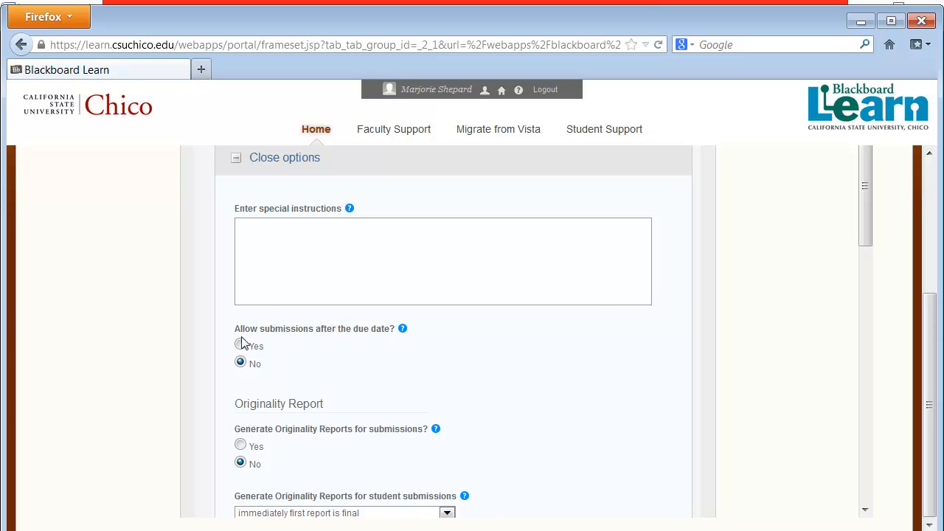
click(240, 344)
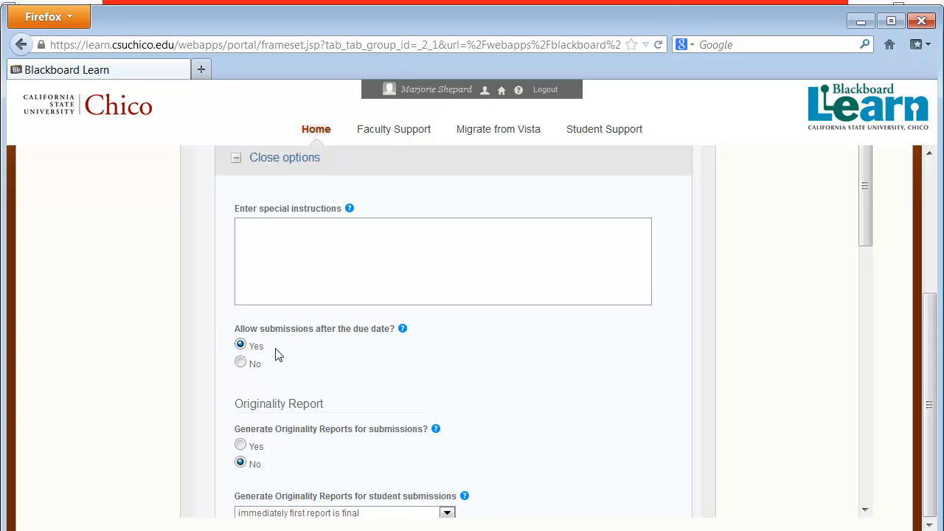
mouse_move(291, 368)
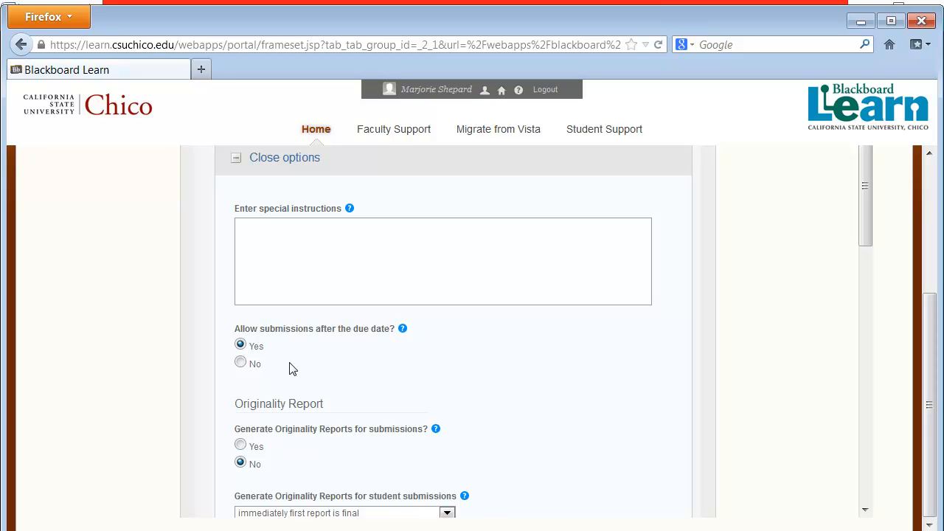
mouse_move(299, 368)
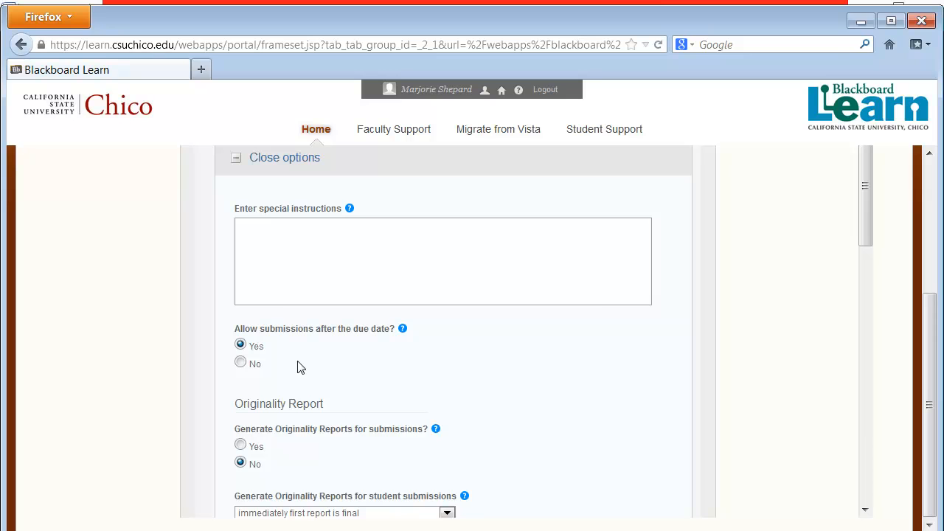
Enable Generate Originality Reports, generating immediately with overwrites allowed until the due date
scroll(down, 3)
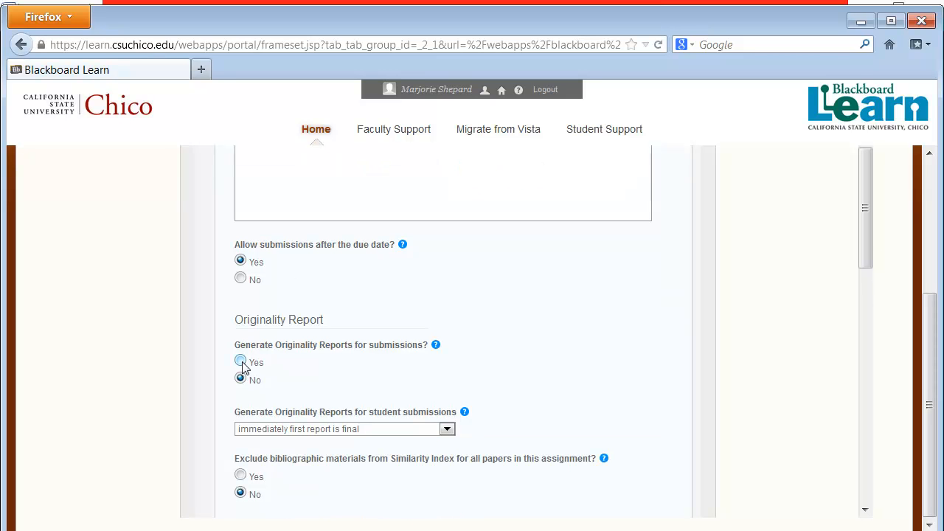
click(240, 361)
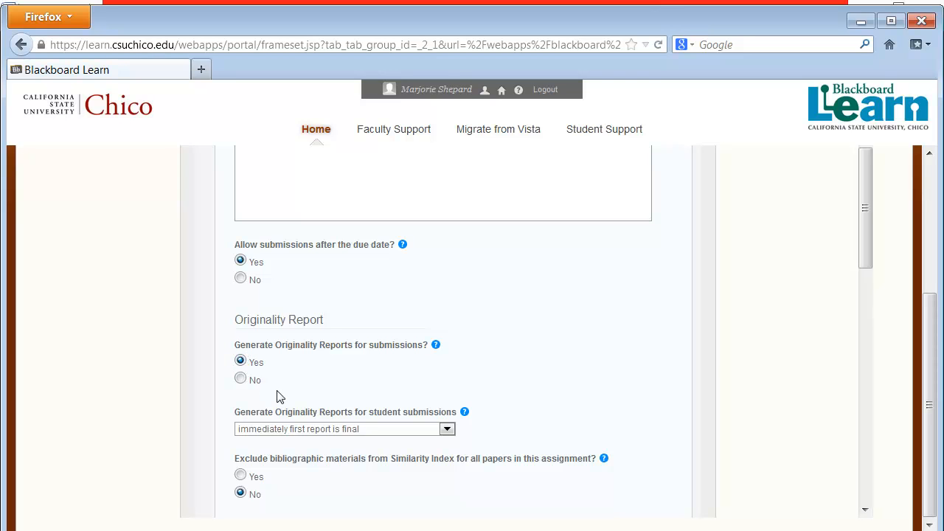
mouse_move(296, 401)
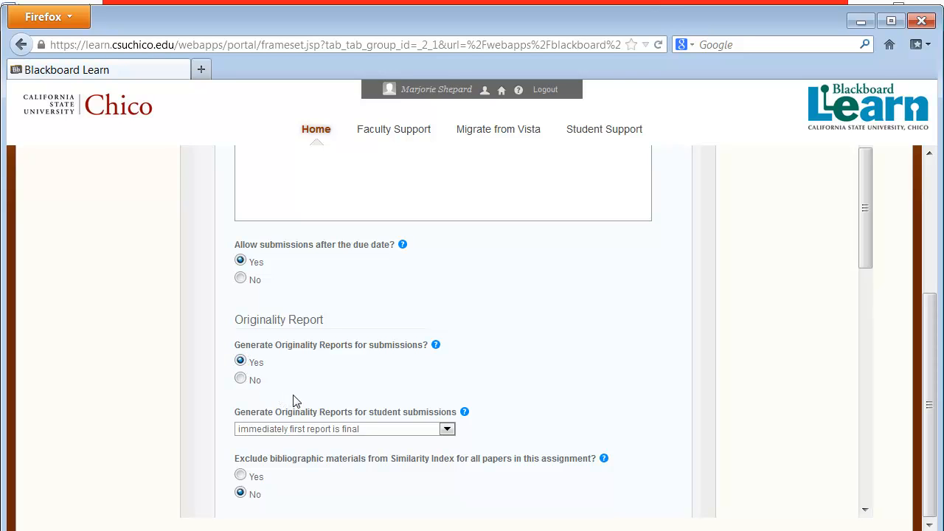
mouse_move(431, 430)
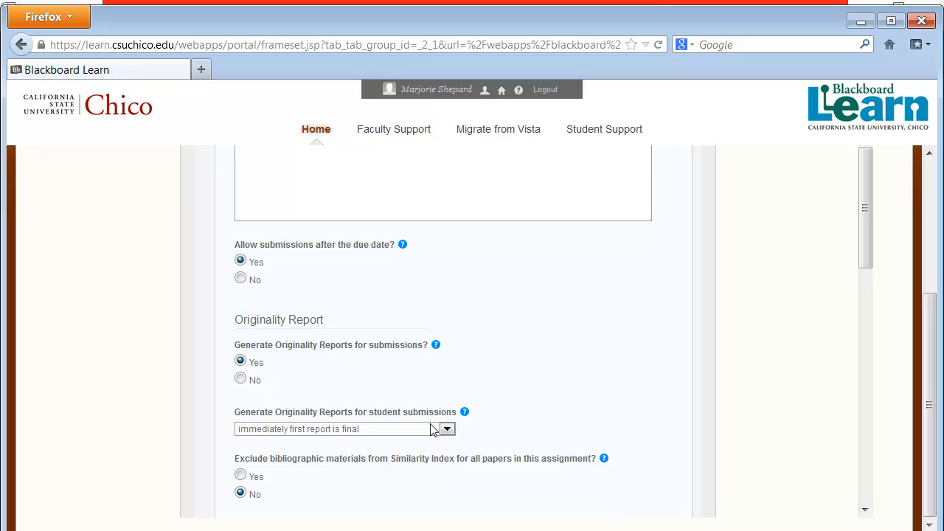
click(447, 429)
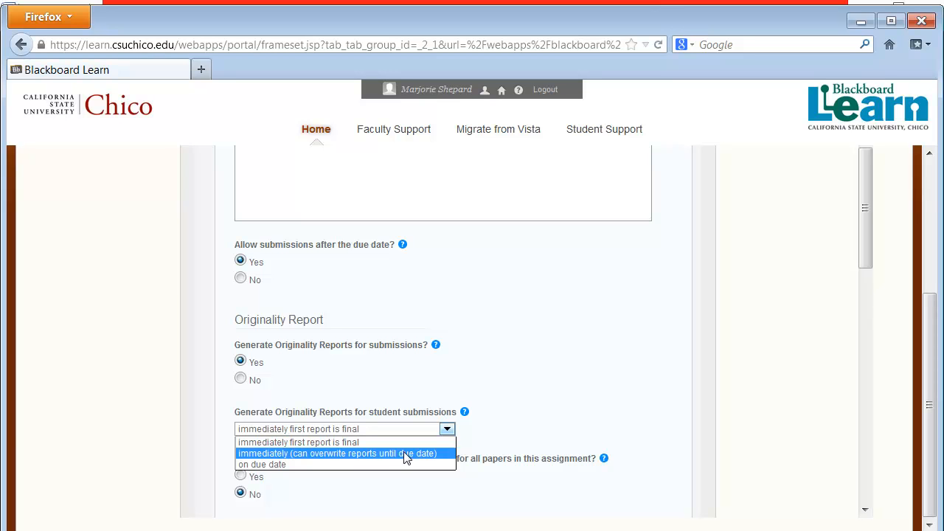
click(345, 453)
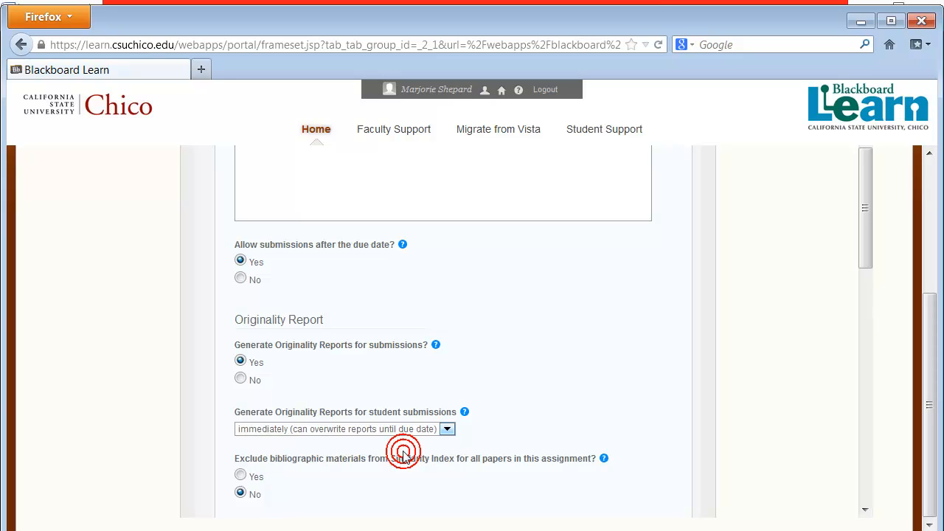
Set Yes for excluding bibliographic materials and quoted materials from the Similarity Index
scroll(down, 3)
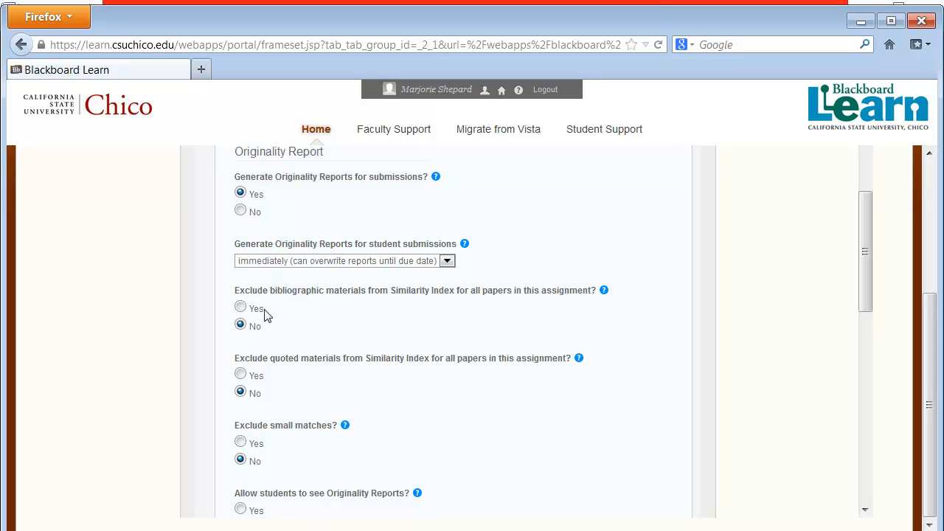
click(240, 307)
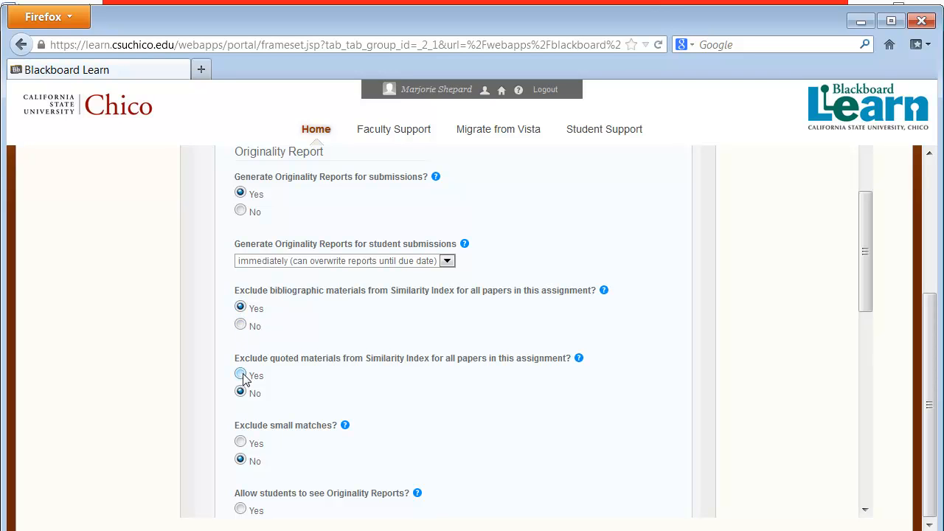
click(240, 375)
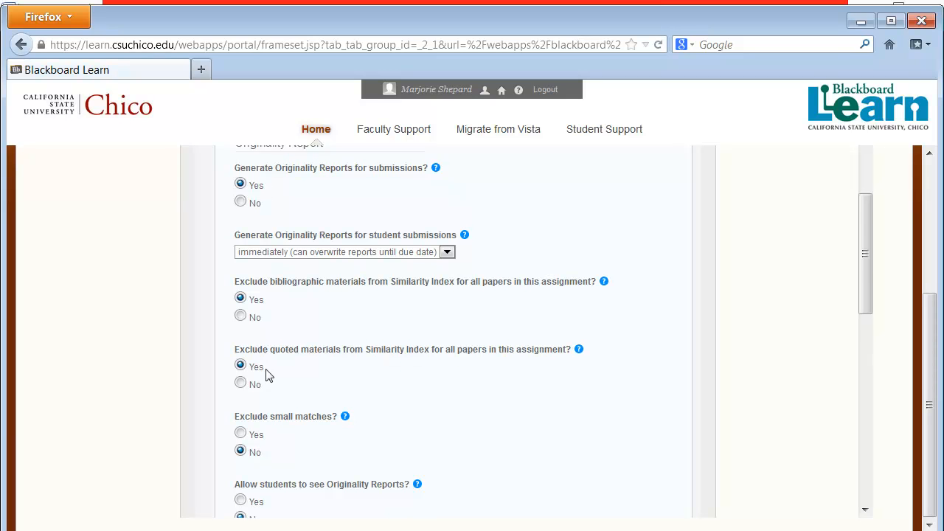
Turn on excluding small matches, using a 5 percent threshold instead of word count
scroll(down, 3)
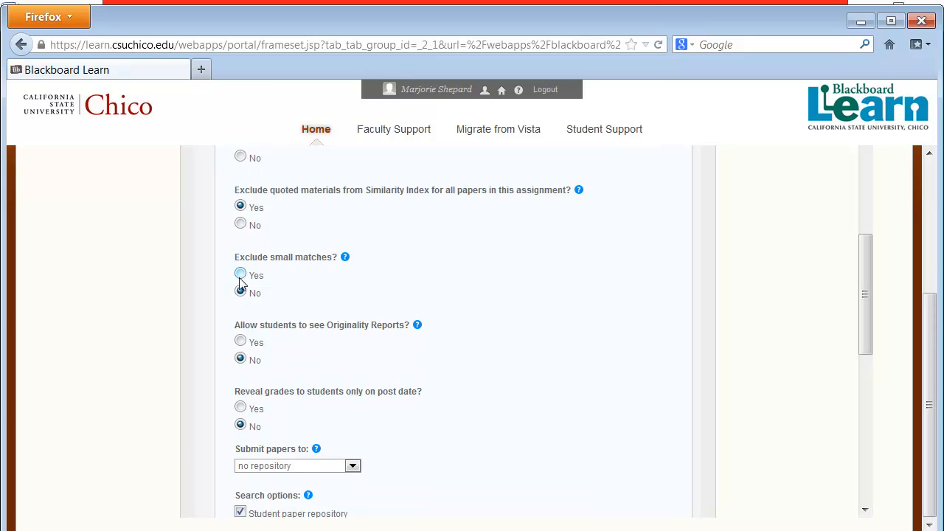
click(240, 274)
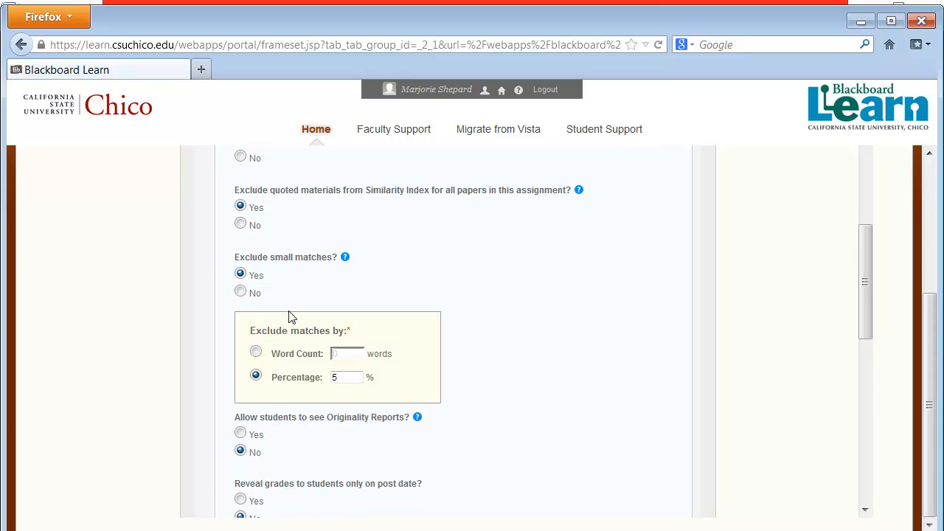
mouse_move(301, 307)
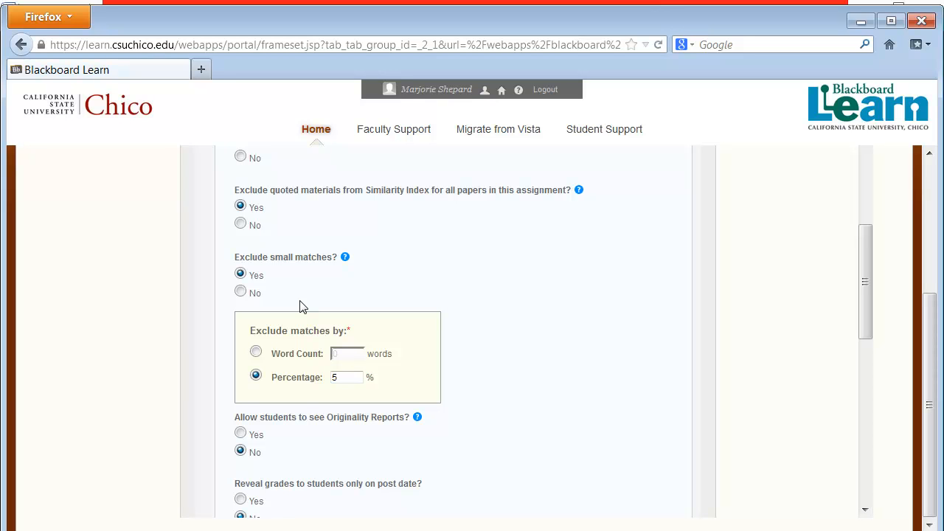
mouse_move(271, 358)
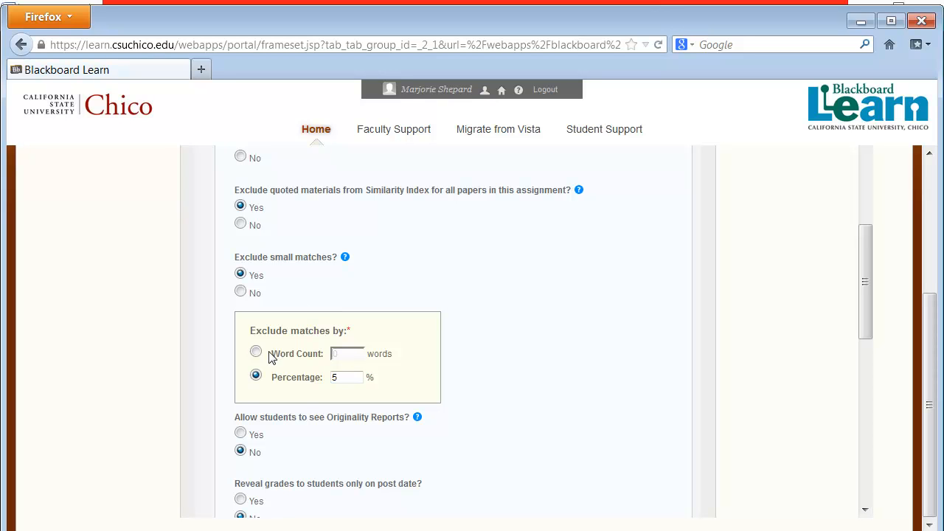
click(256, 351)
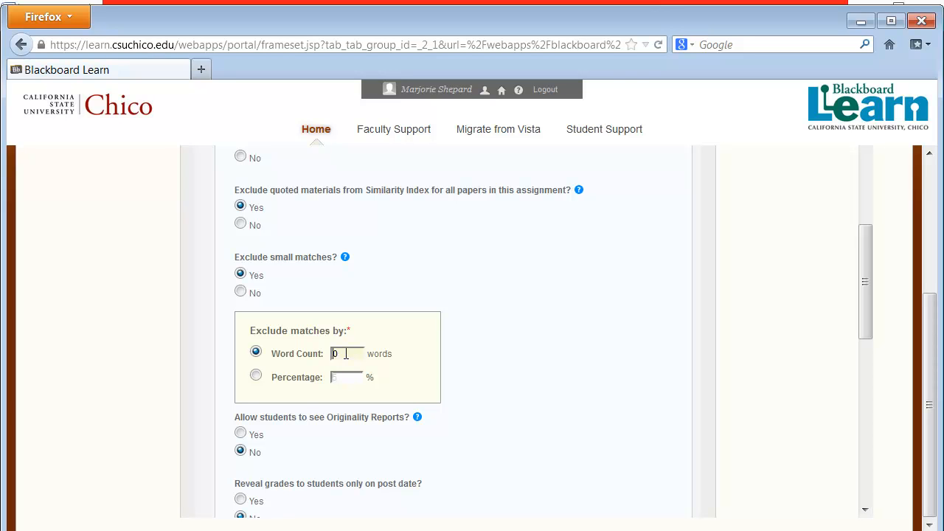
double_click(345, 353)
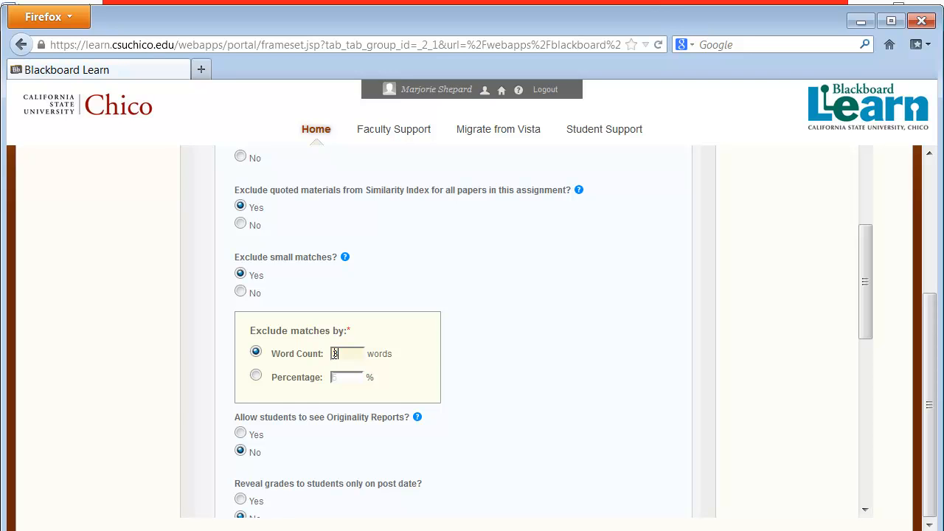
click(255, 375)
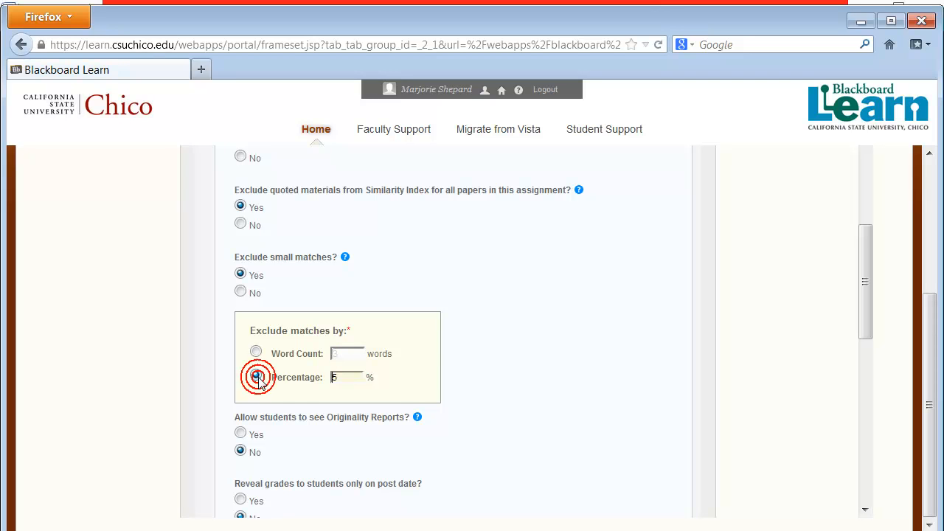
click(255, 377)
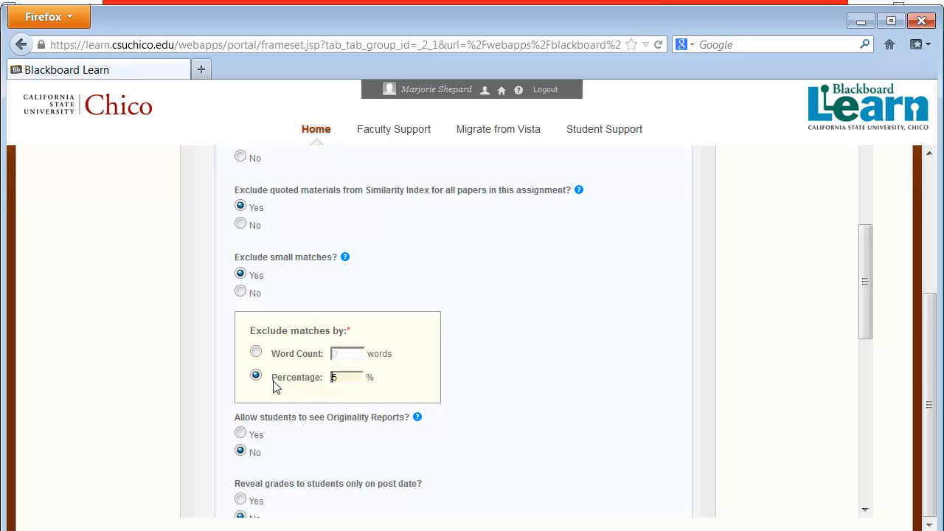
mouse_move(473, 390)
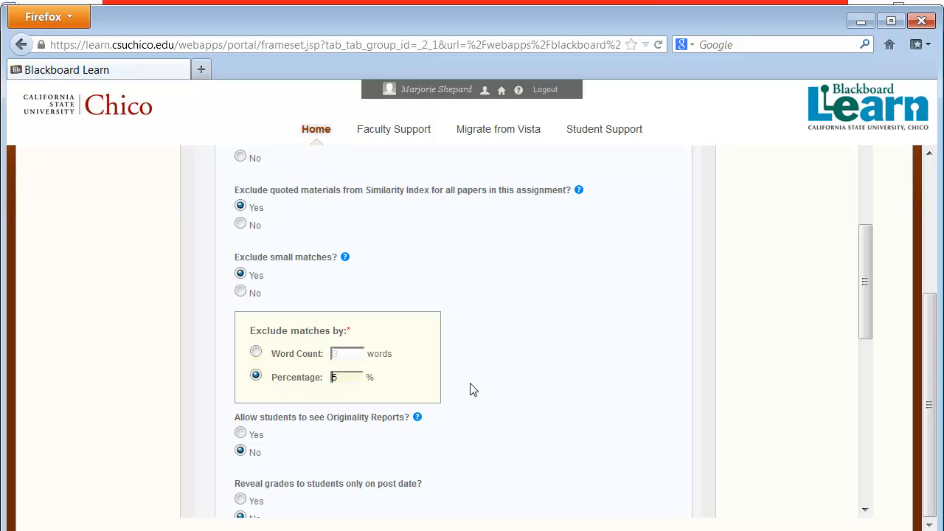
mouse_move(360, 382)
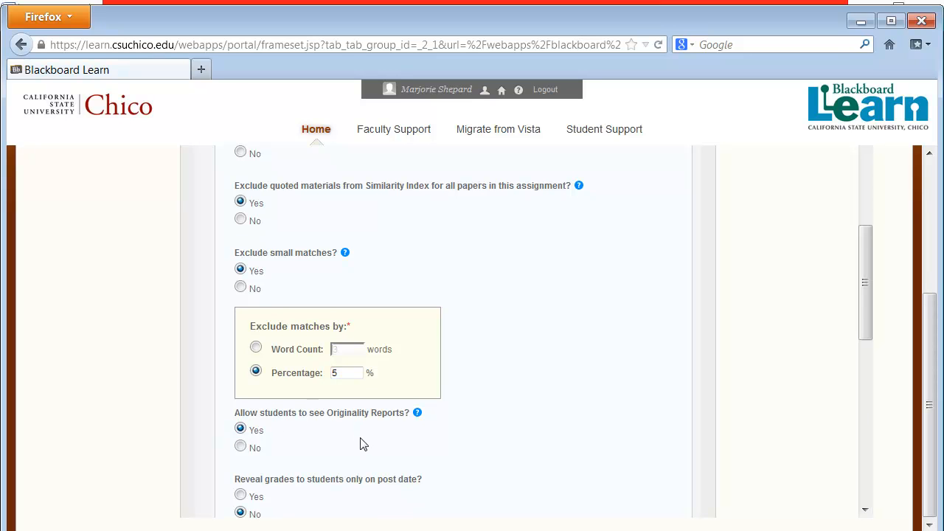
Scroll down to the Submit papers to repository setting
scroll(down, 3)
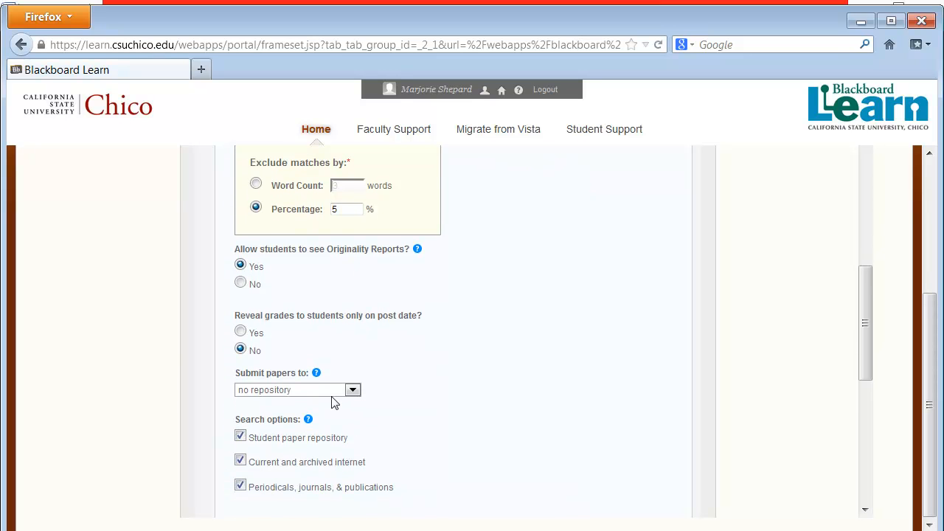
mouse_move(312, 349)
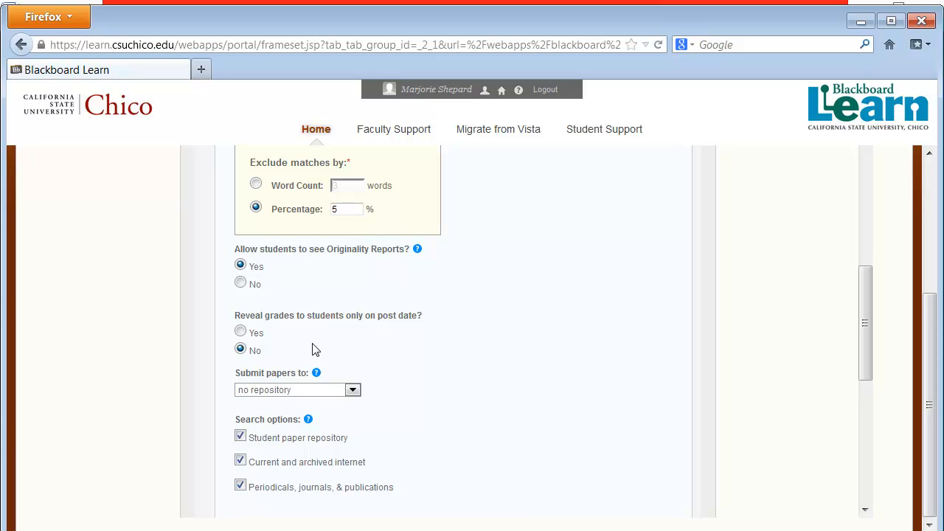
mouse_move(317, 352)
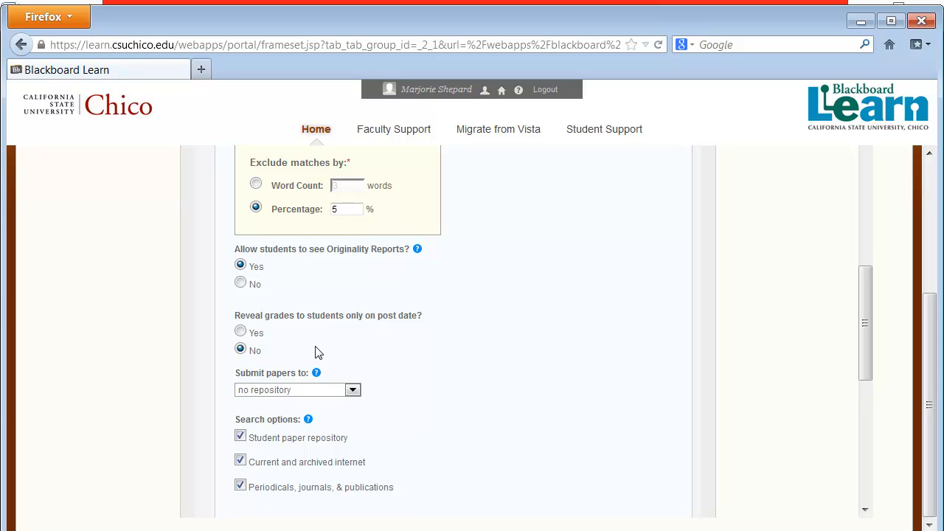
mouse_move(306, 350)
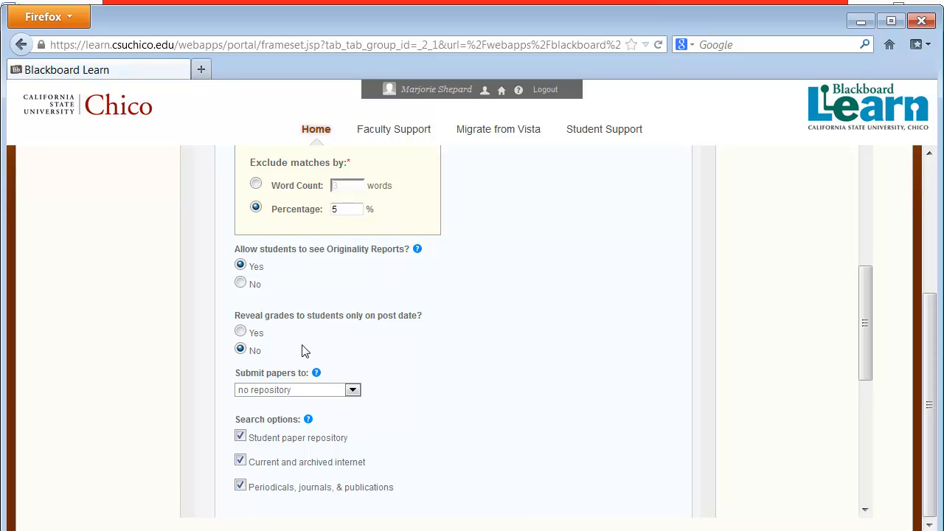
mouse_move(292, 356)
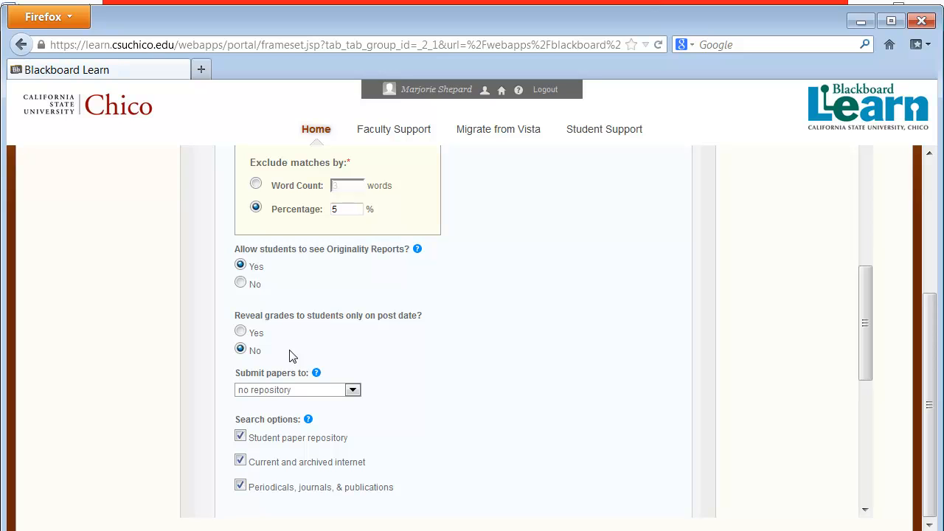
mouse_move(308, 382)
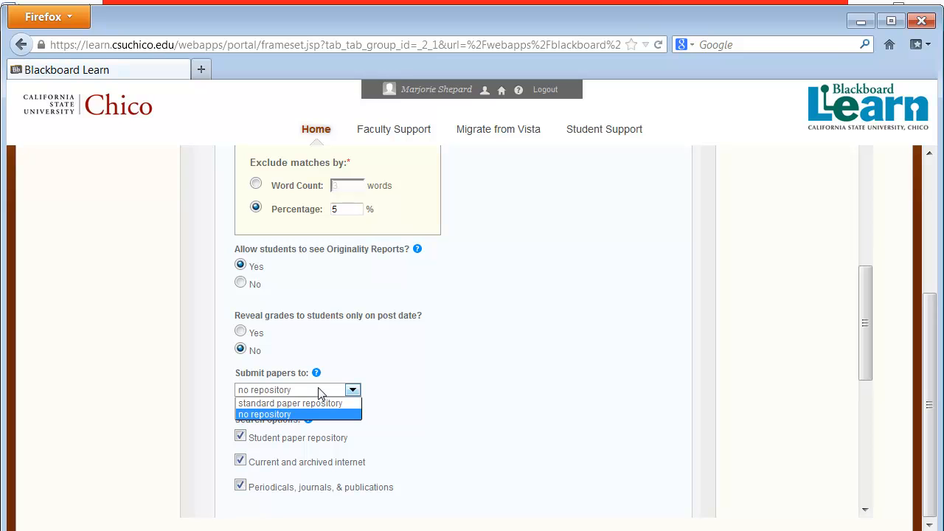
Choose standard paper repository in the Submit papers to dropdown
click(264, 414)
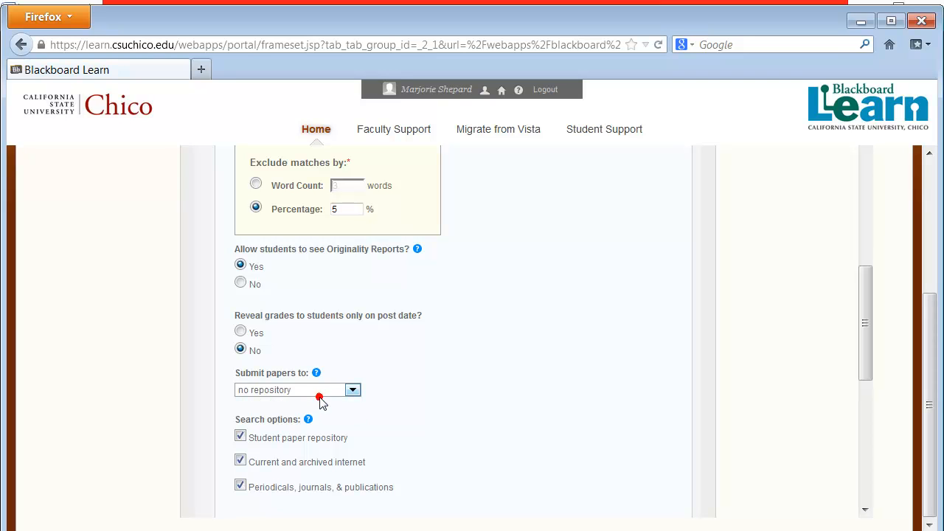
click(297, 389)
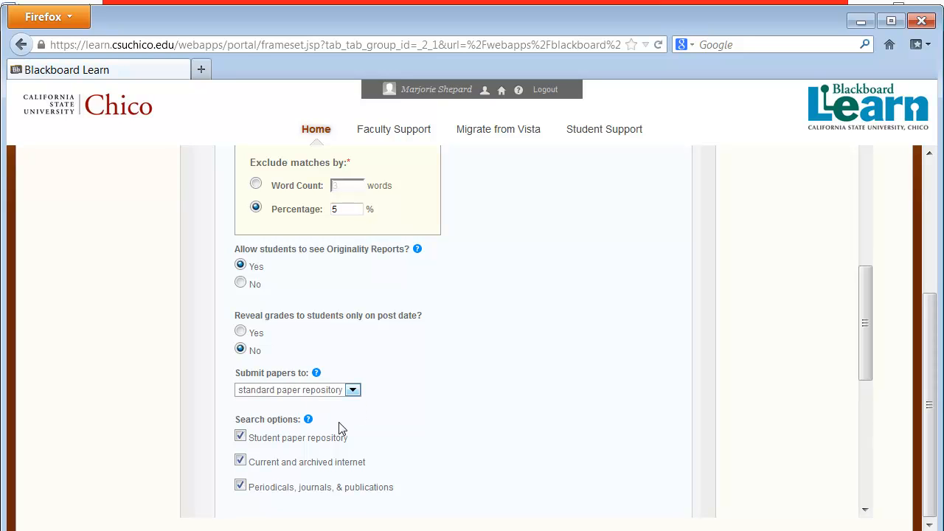
mouse_move(342, 437)
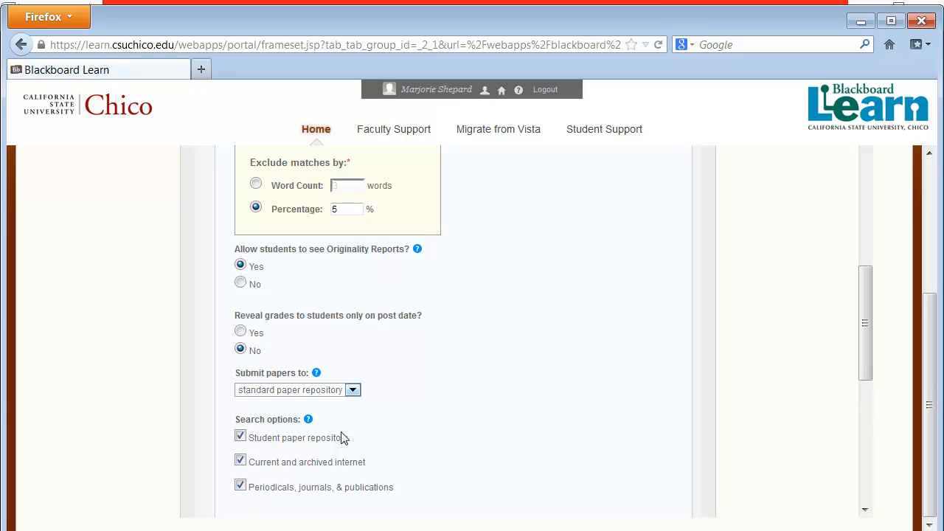
mouse_move(367, 440)
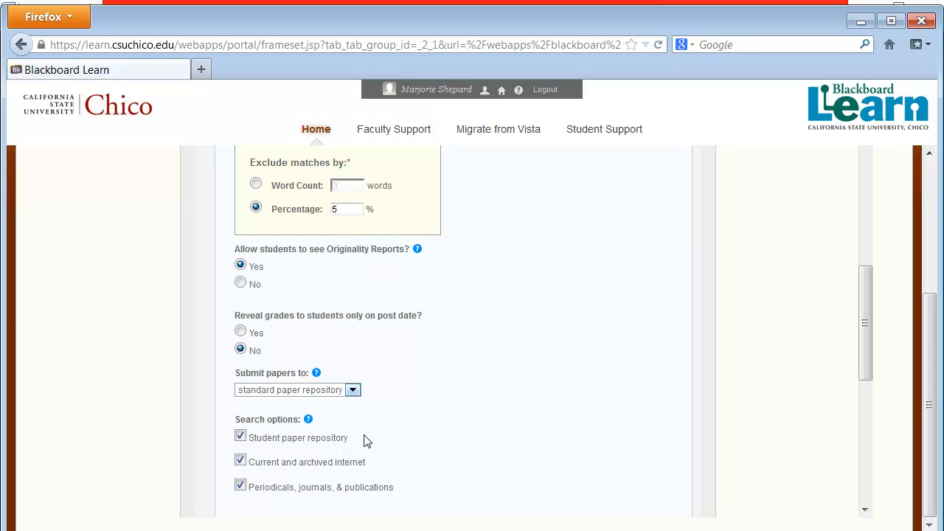
scroll(down, 3)
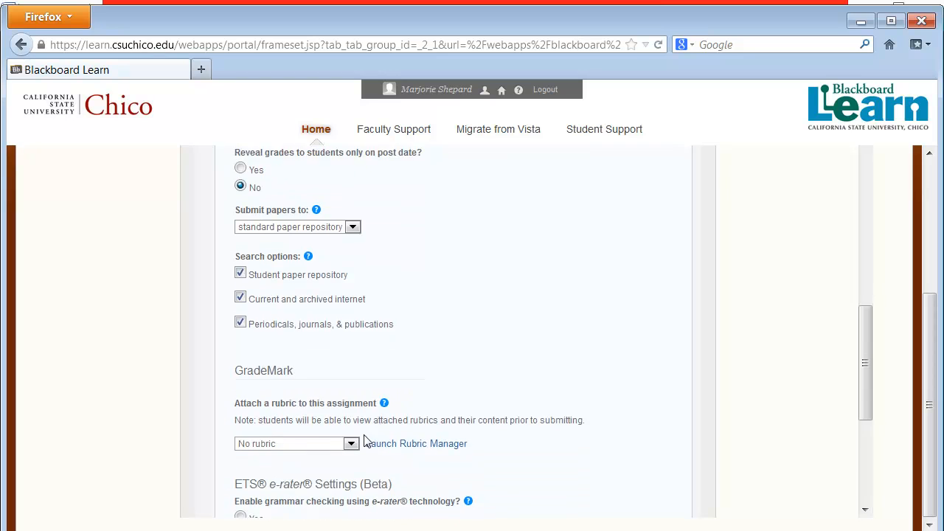
scroll(down, 3)
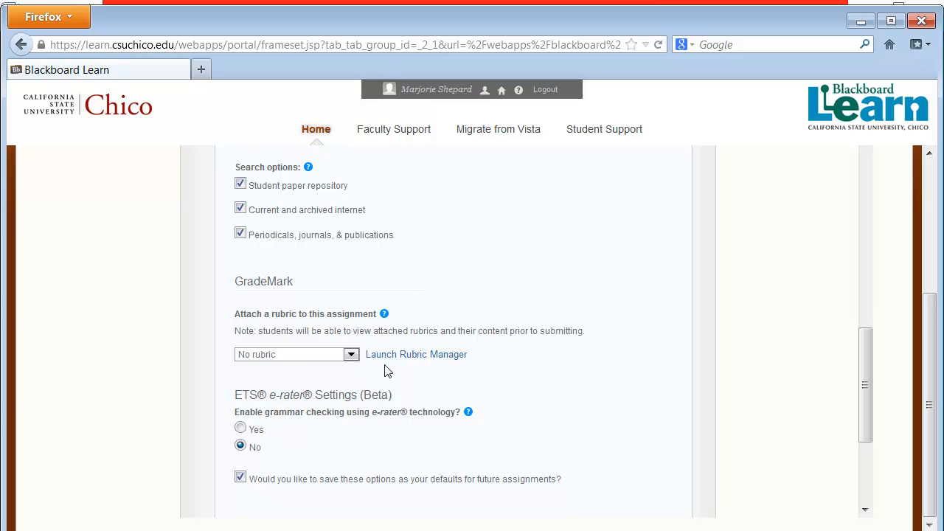
mouse_move(398, 367)
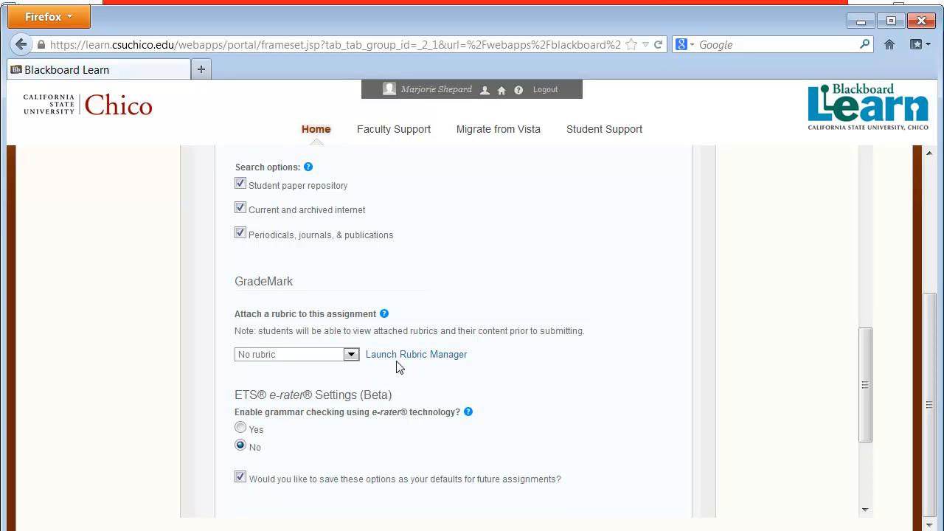
mouse_move(372, 379)
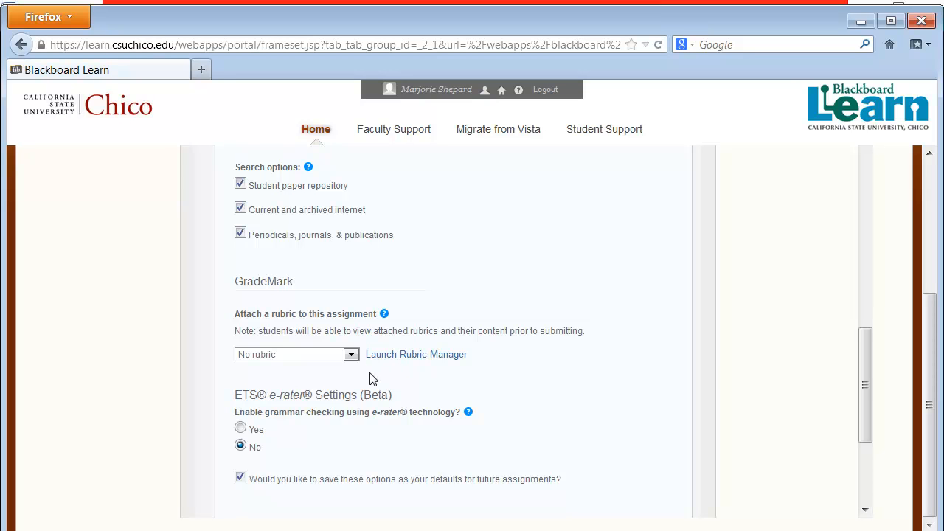
mouse_move(308, 438)
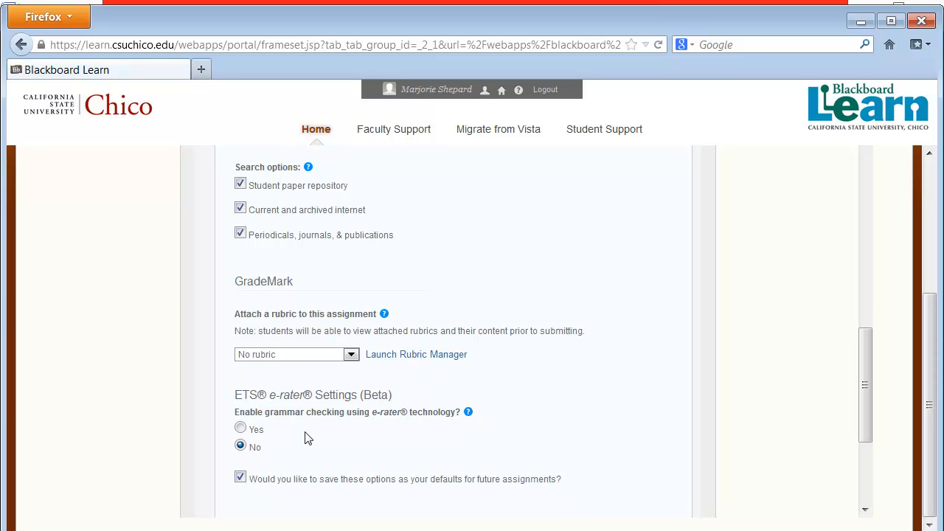
mouse_move(304, 438)
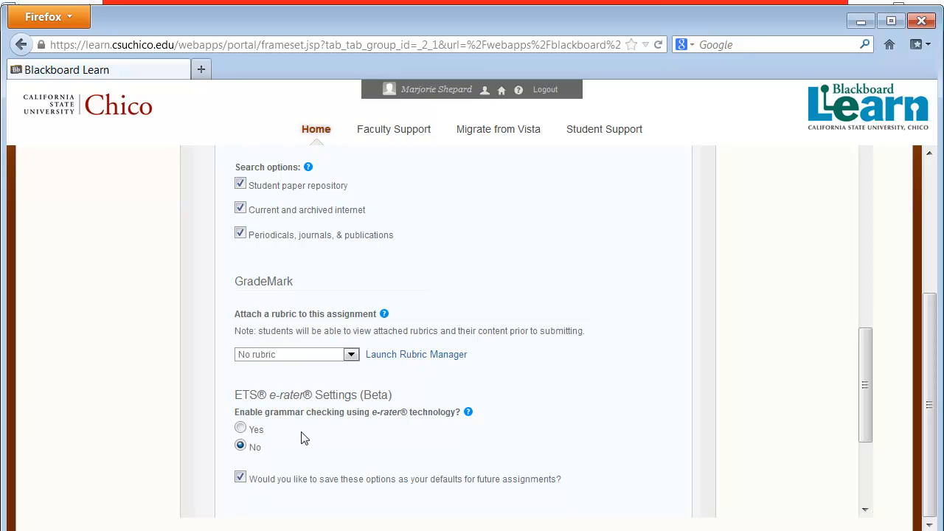
mouse_move(307, 438)
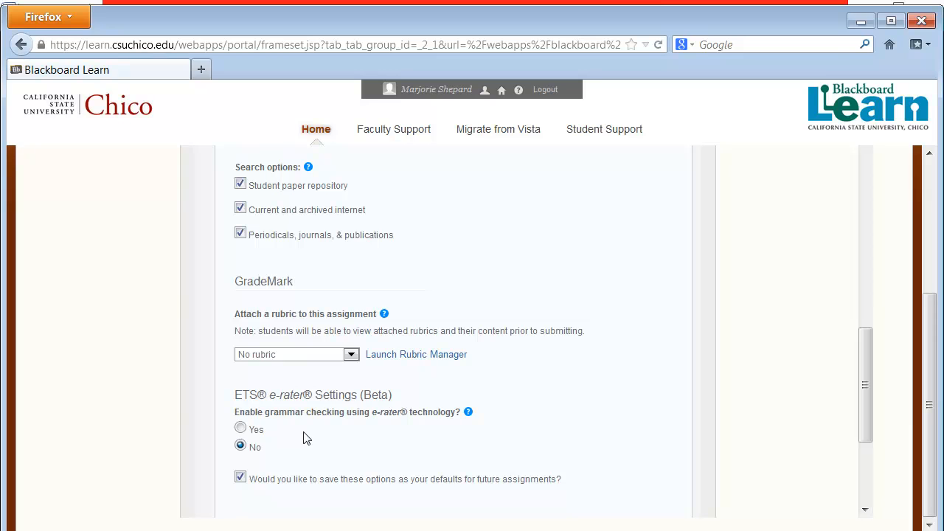
scroll(down, 3)
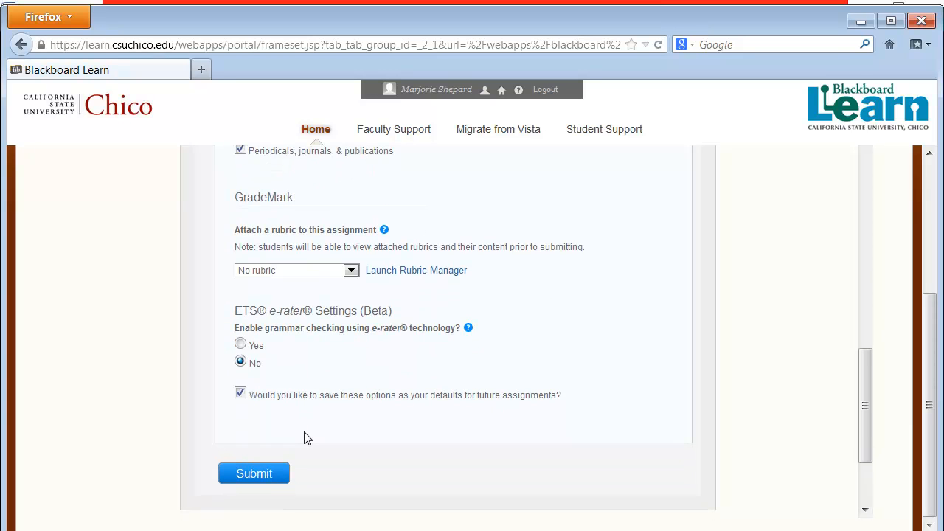
mouse_move(266, 404)
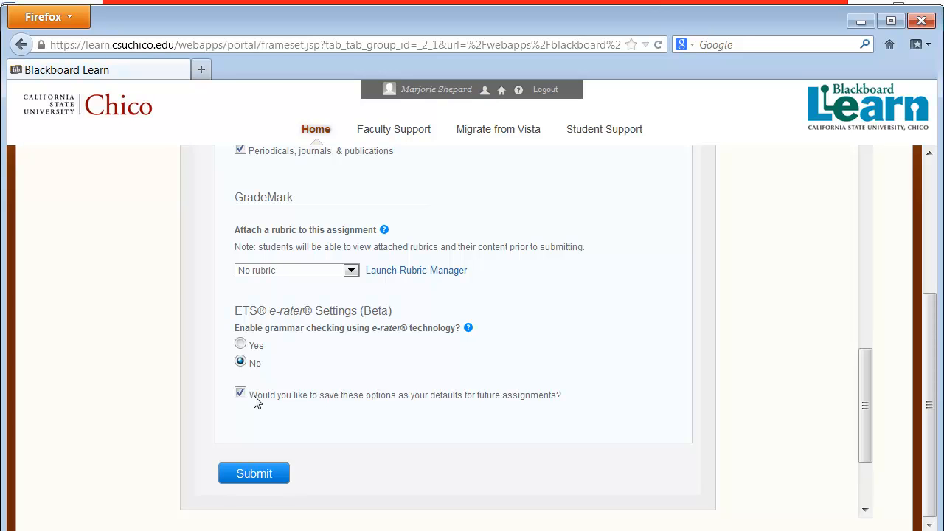
mouse_move(254, 445)
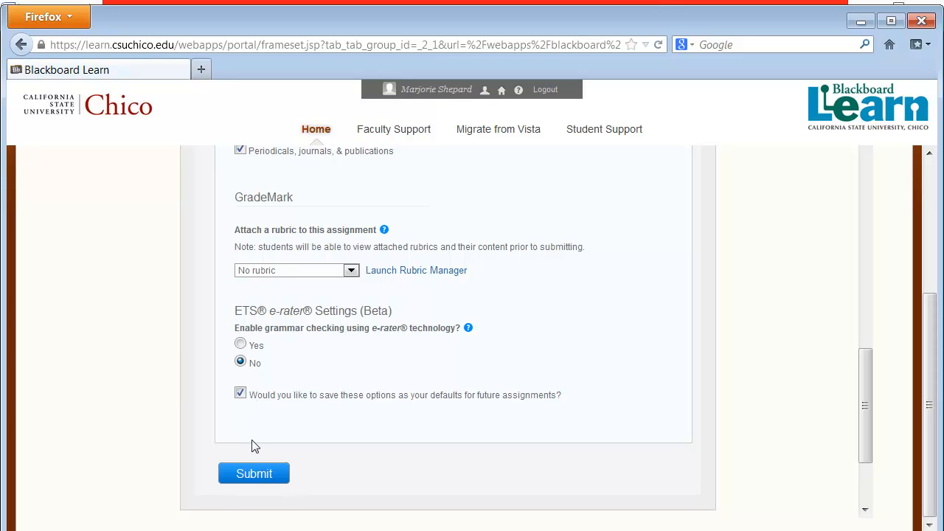
Submit the Turnitin assignment and confirm the success page to return to Assignments
click(254, 473)
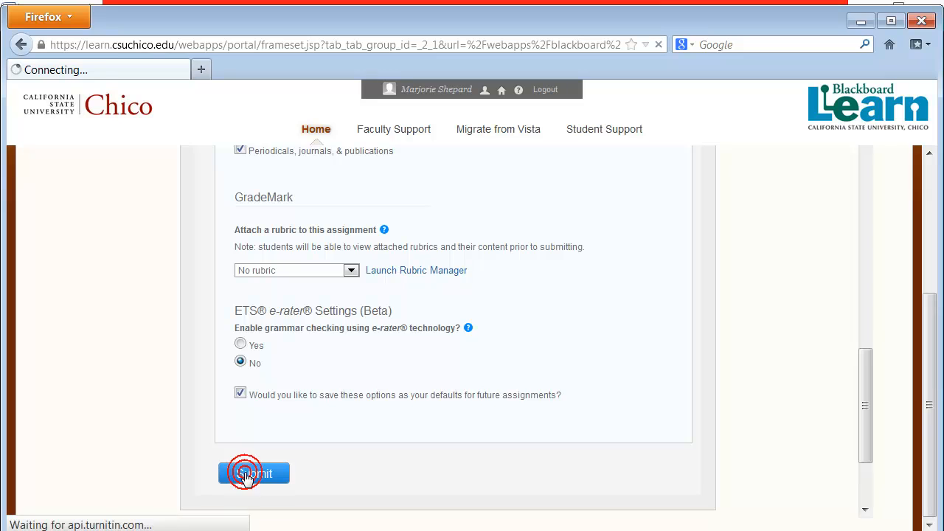
click(254, 473)
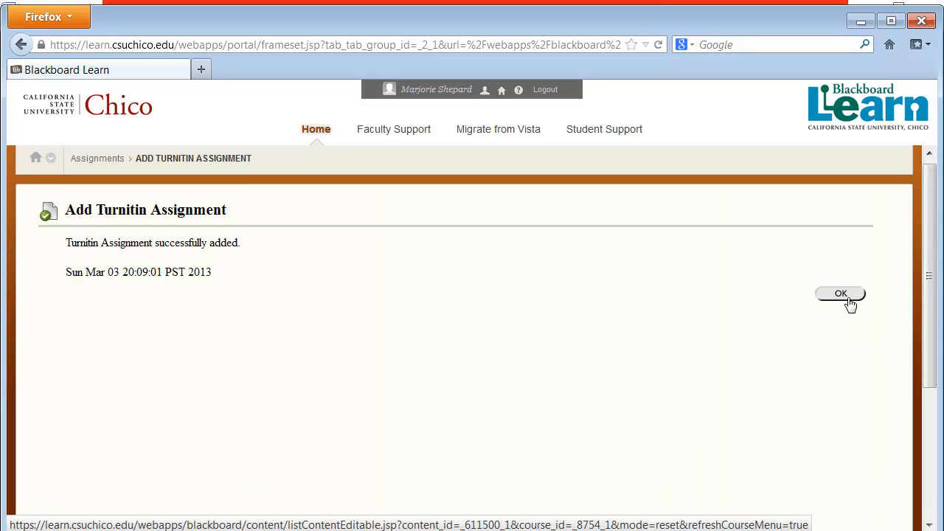
click(841, 294)
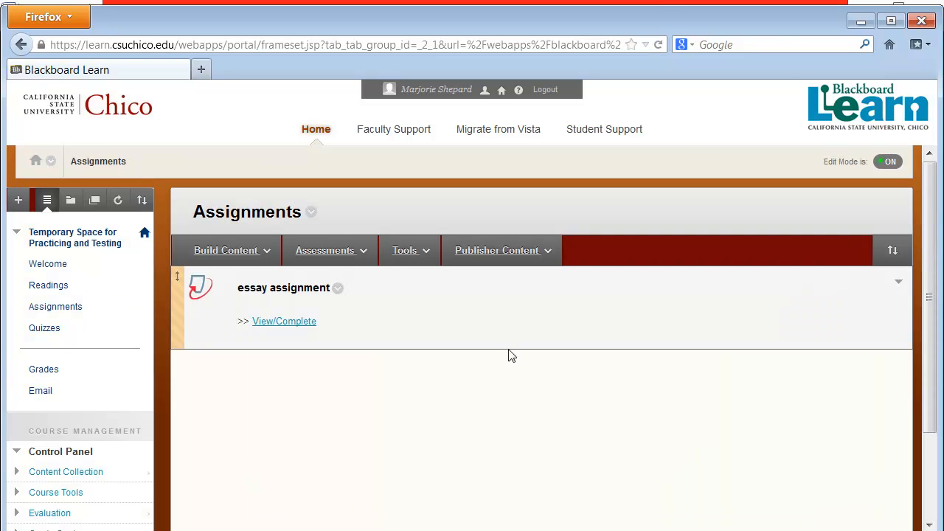